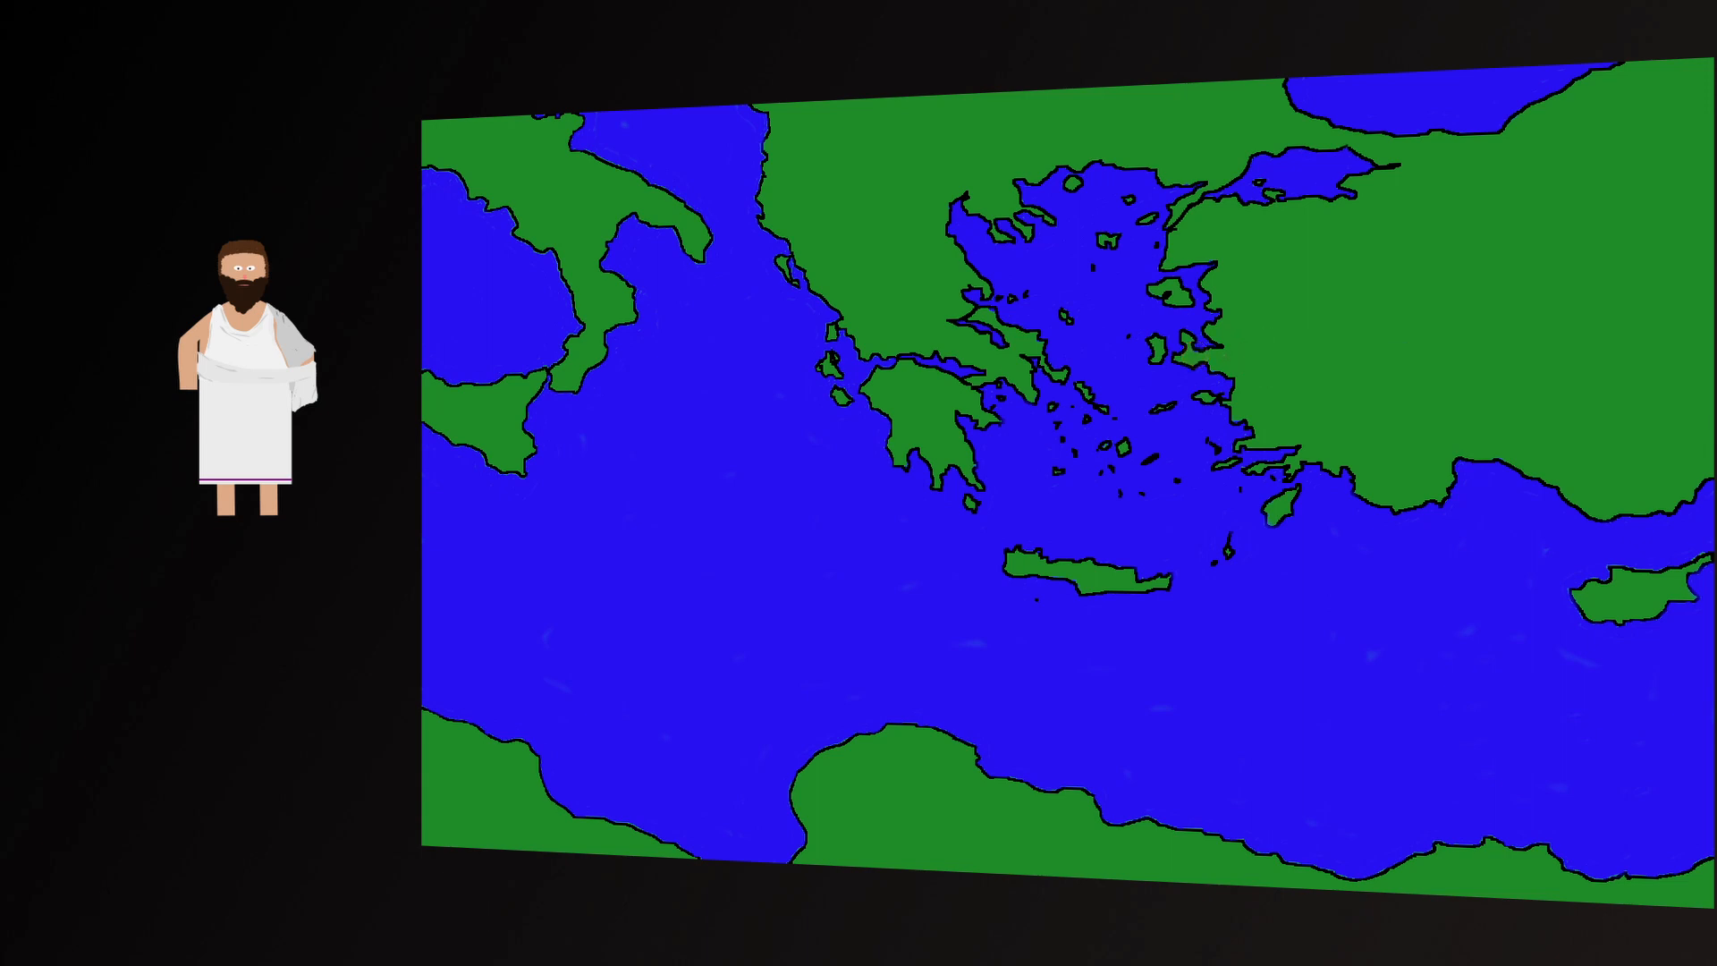
click(1013, 377)
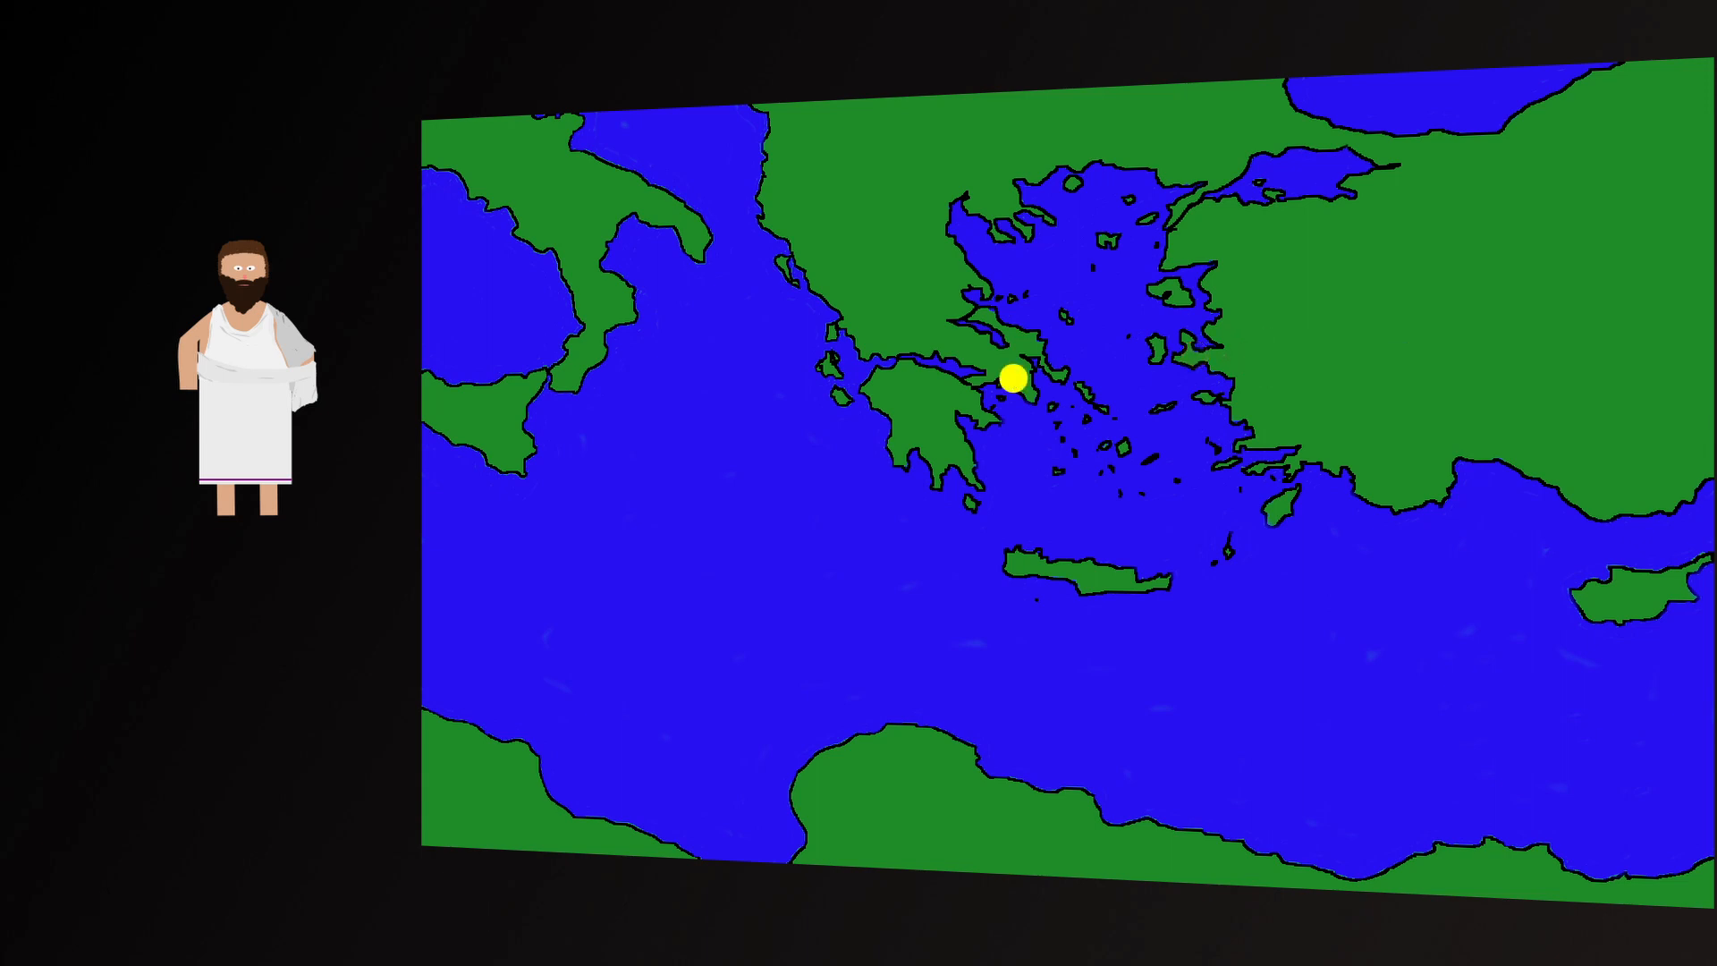